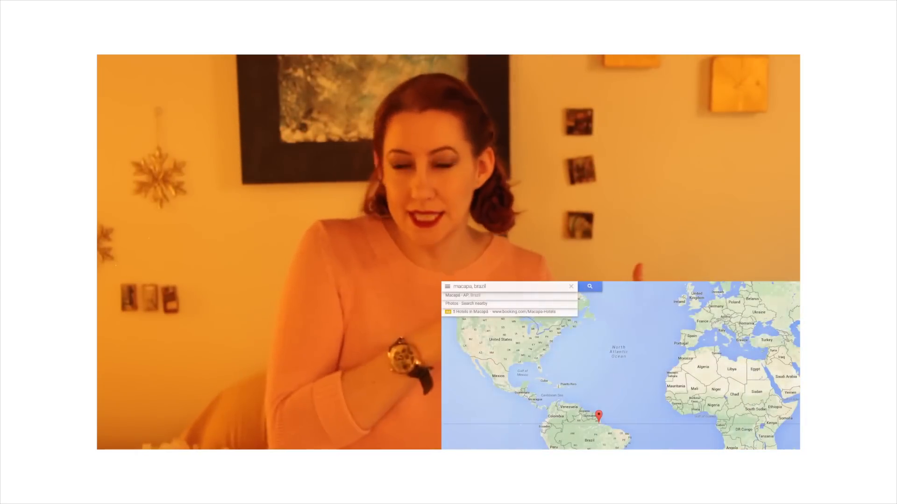
type("Equatorial Guinea")
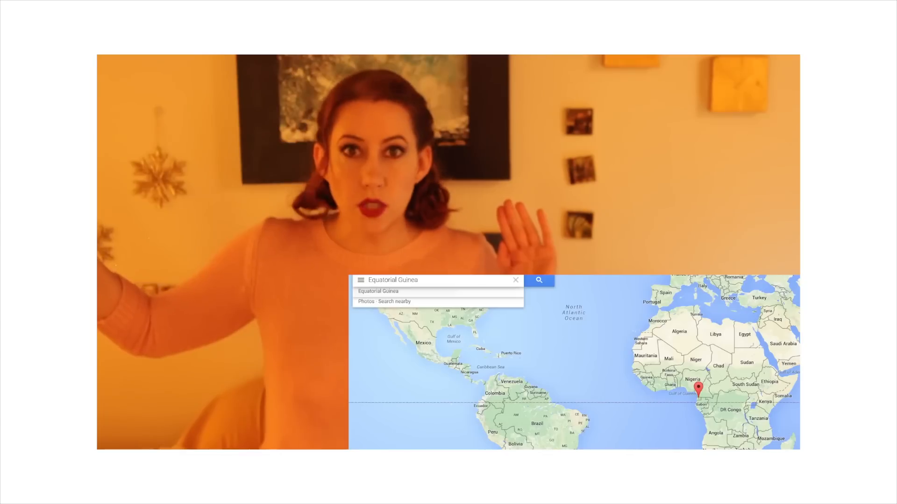